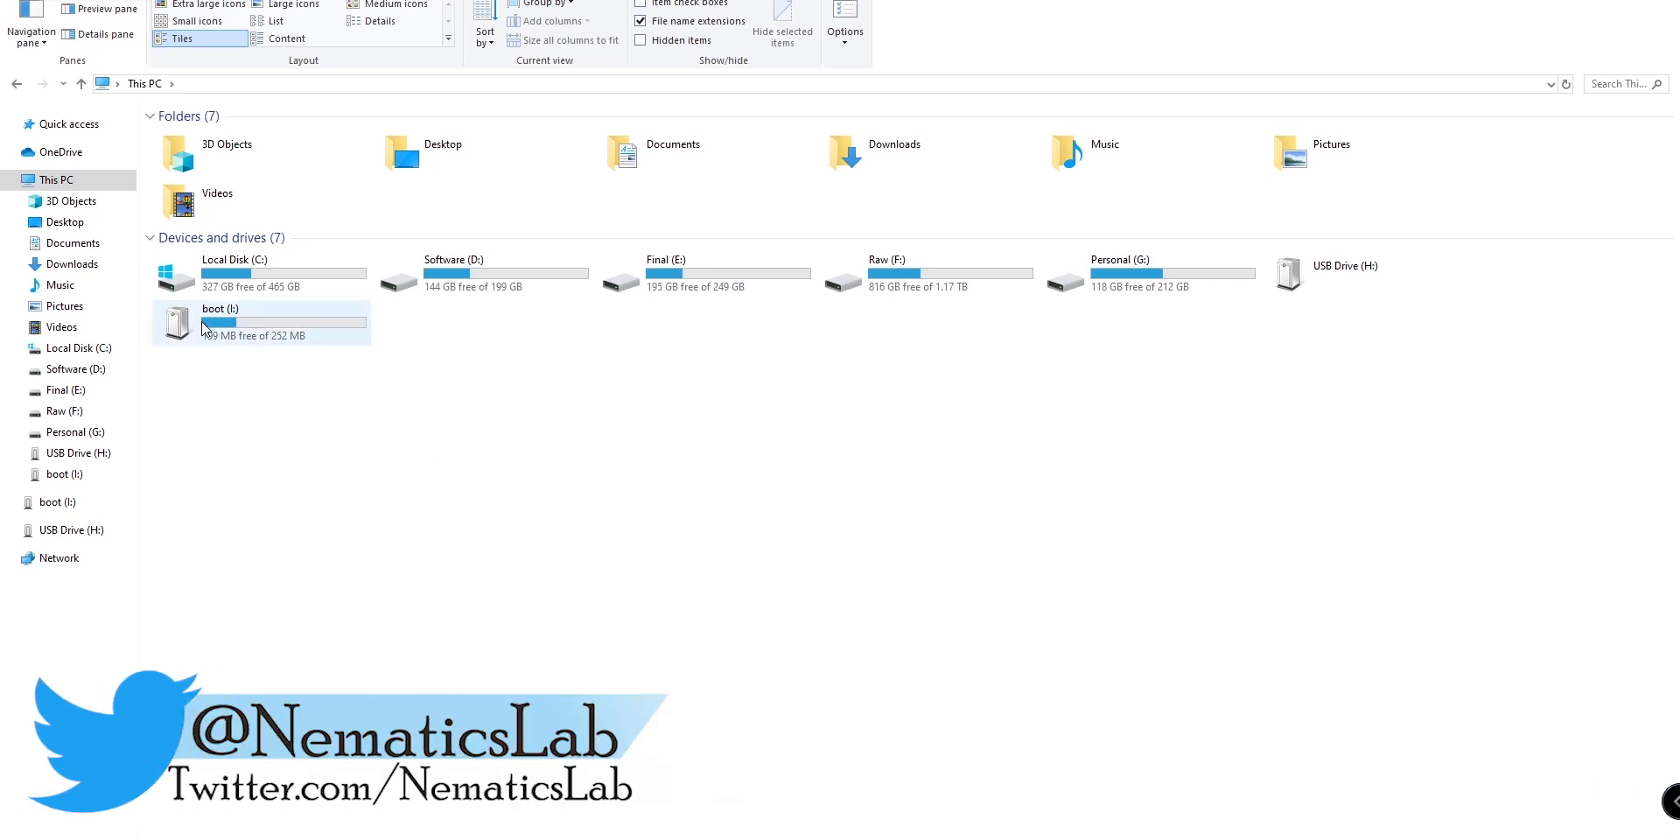
{"action": "mouse_move", "coordinate": [247, 328]}
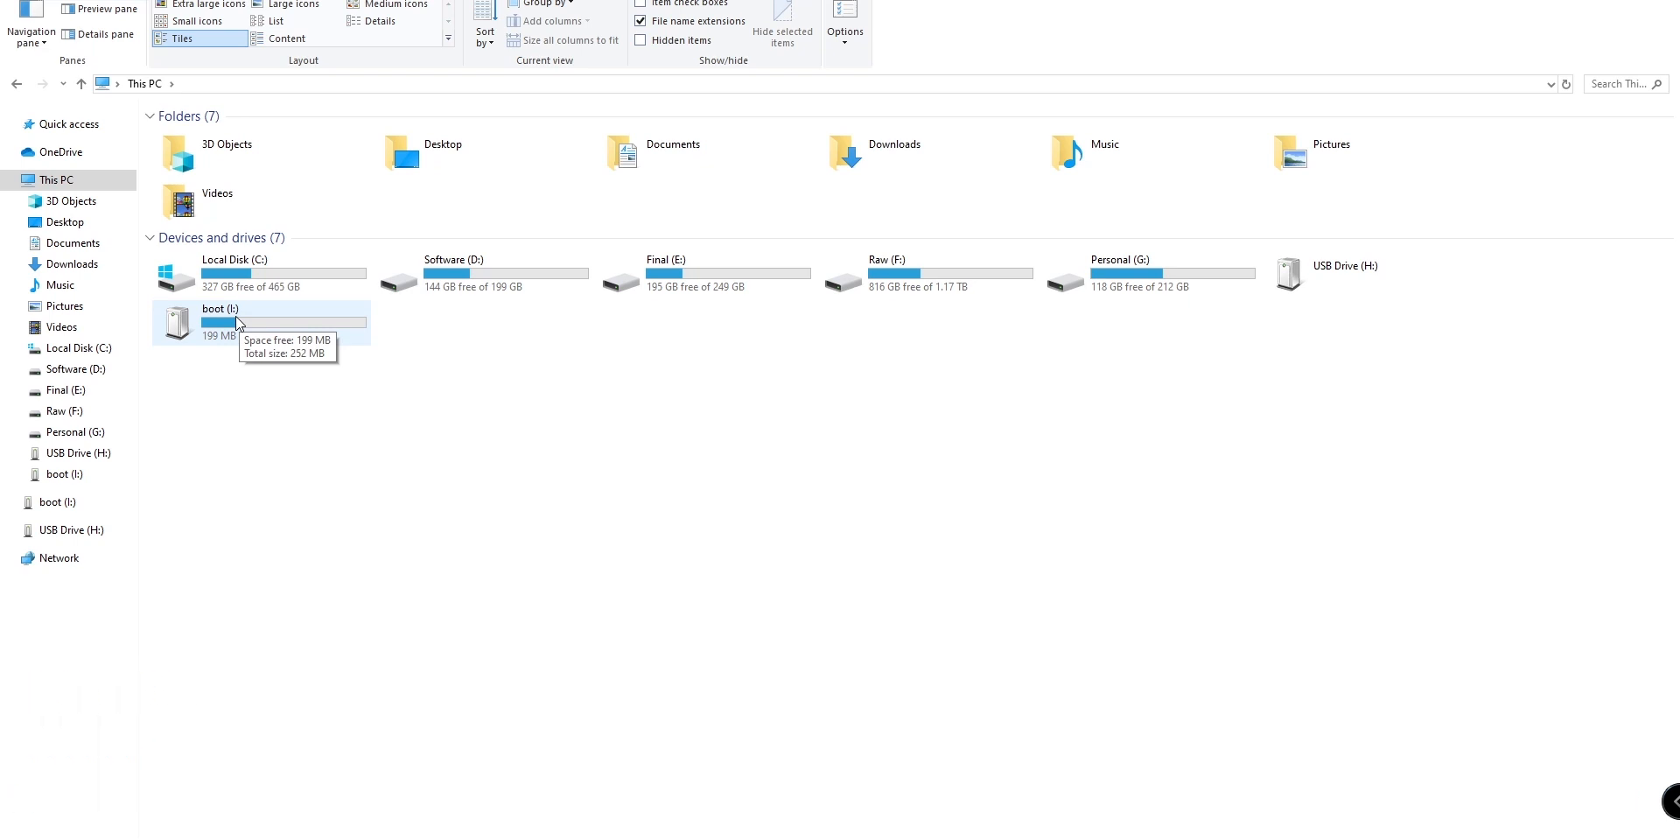
Step: Open the boot (I:) drive to list its files
{"action": "double_click", "coordinate": [220, 322]}
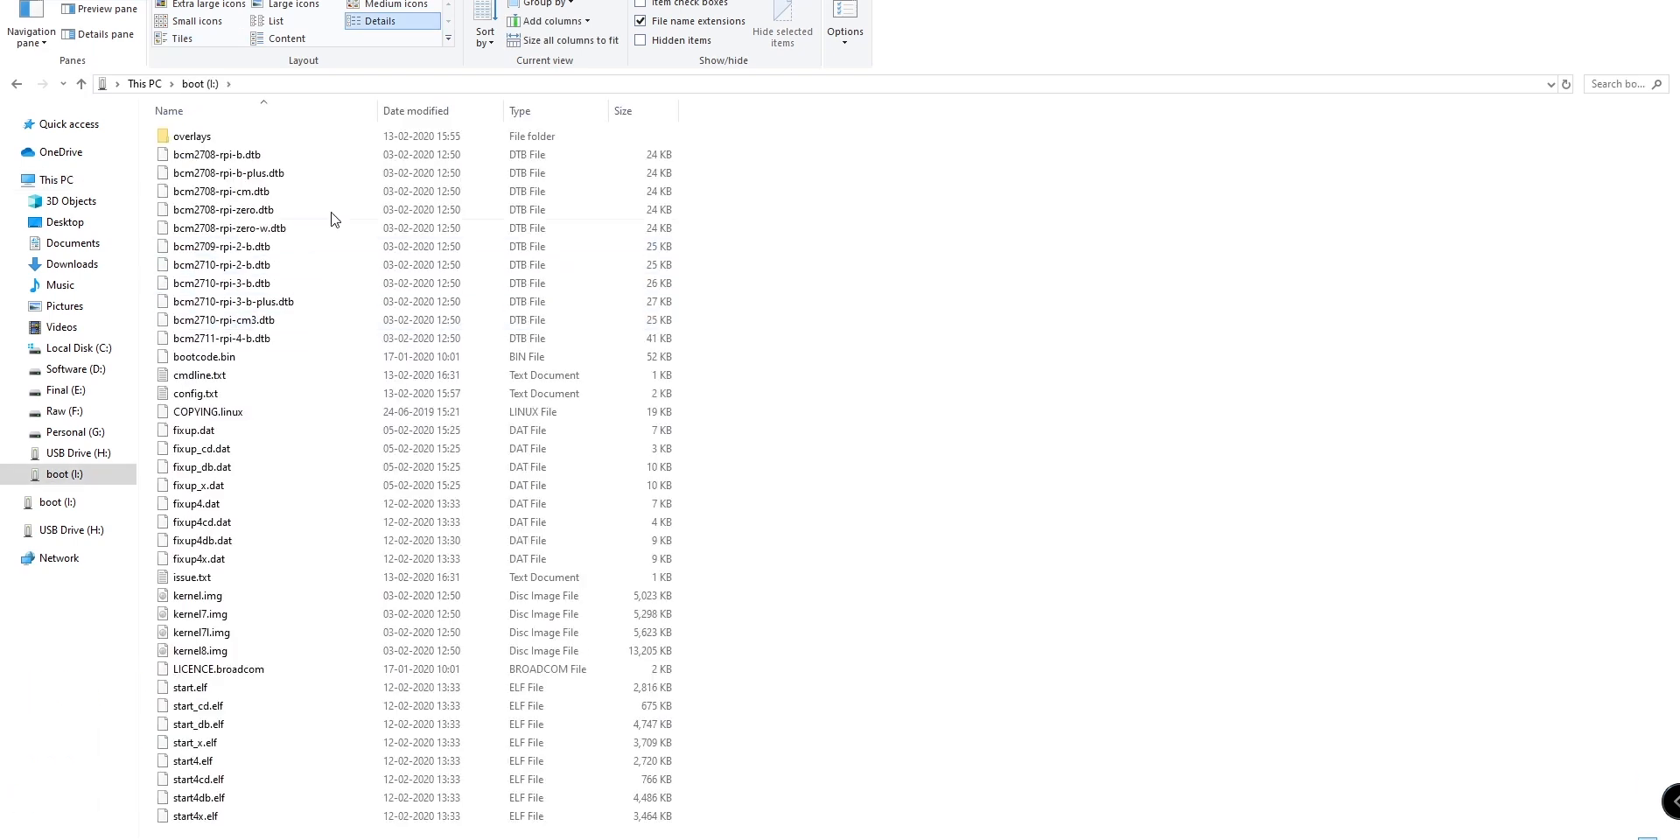
{"action": "mouse_move", "coordinate": [750, 537]}
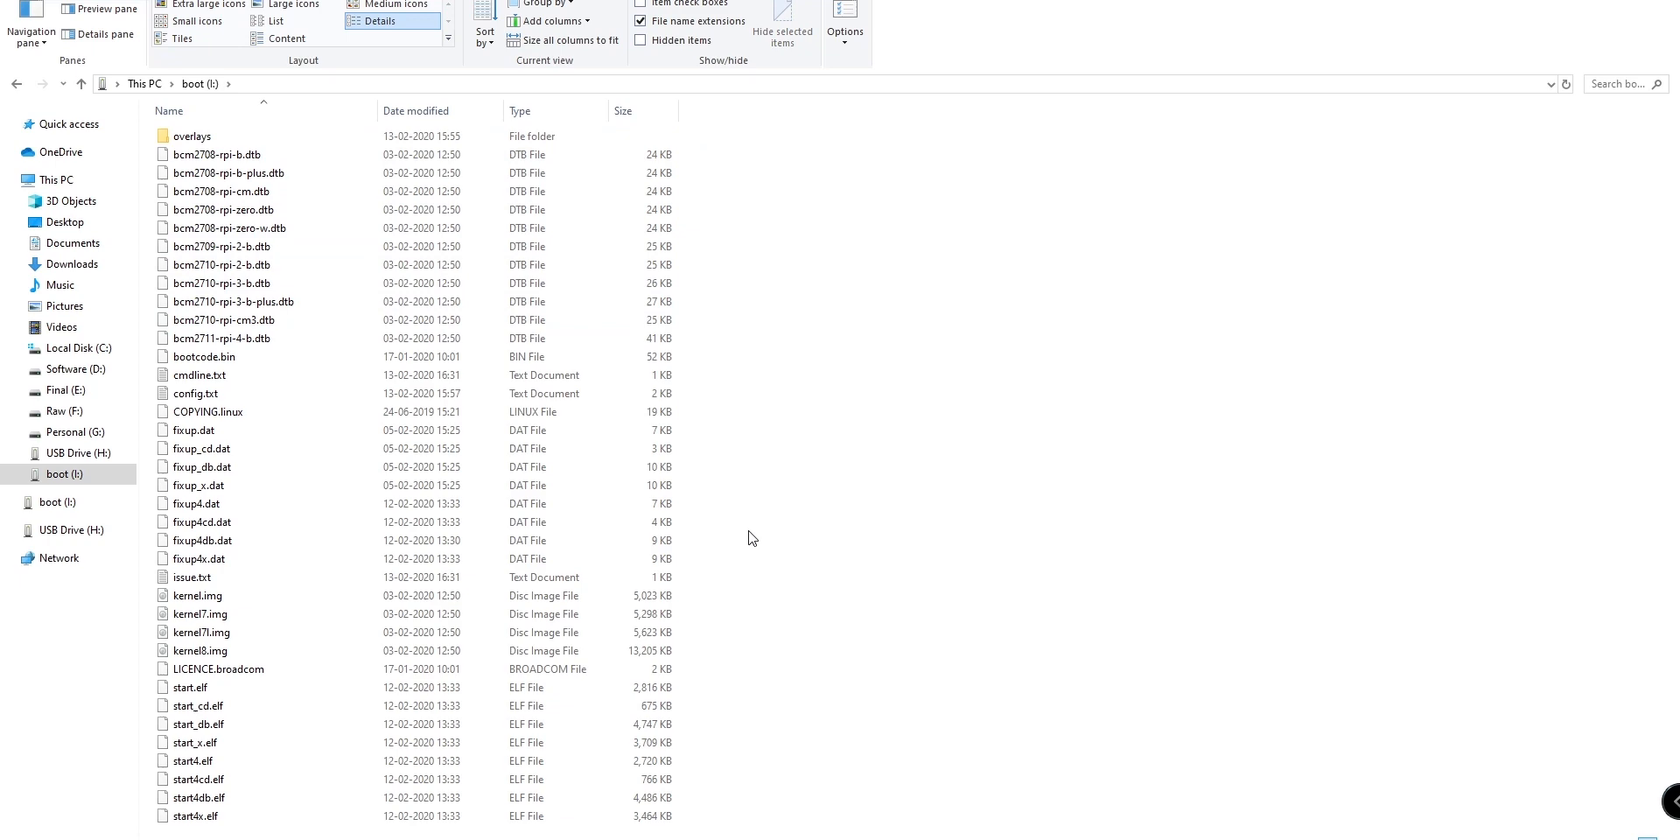
Step: Create a new text document in the boot root and name it ssh with no extension
{"action": "right_click", "coordinate": [751, 538]}
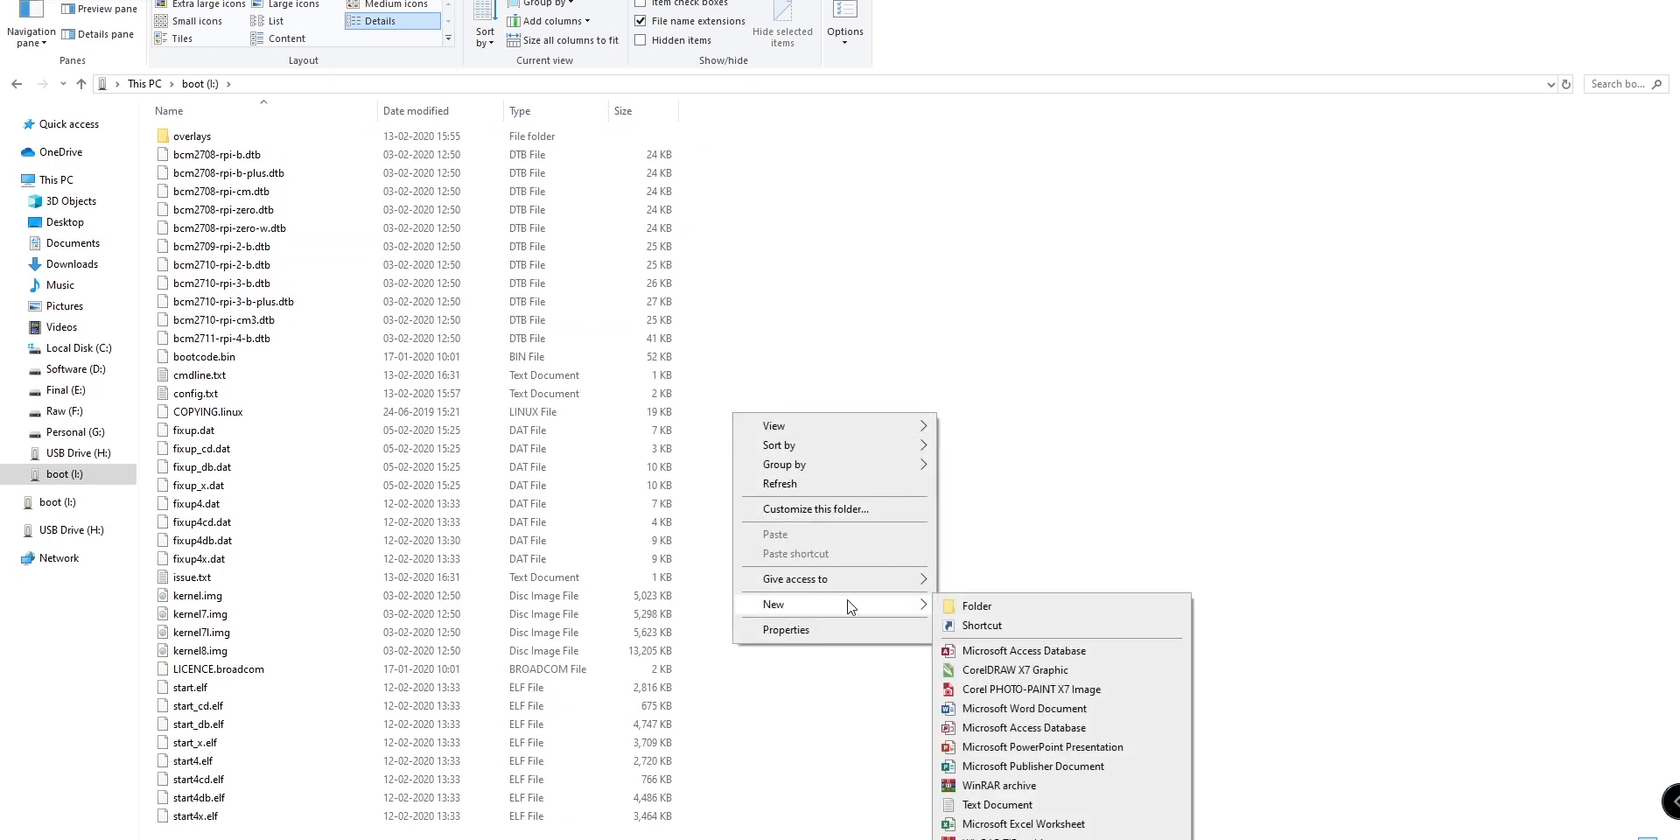
{"action": "left_click", "coordinate": [995, 805]}
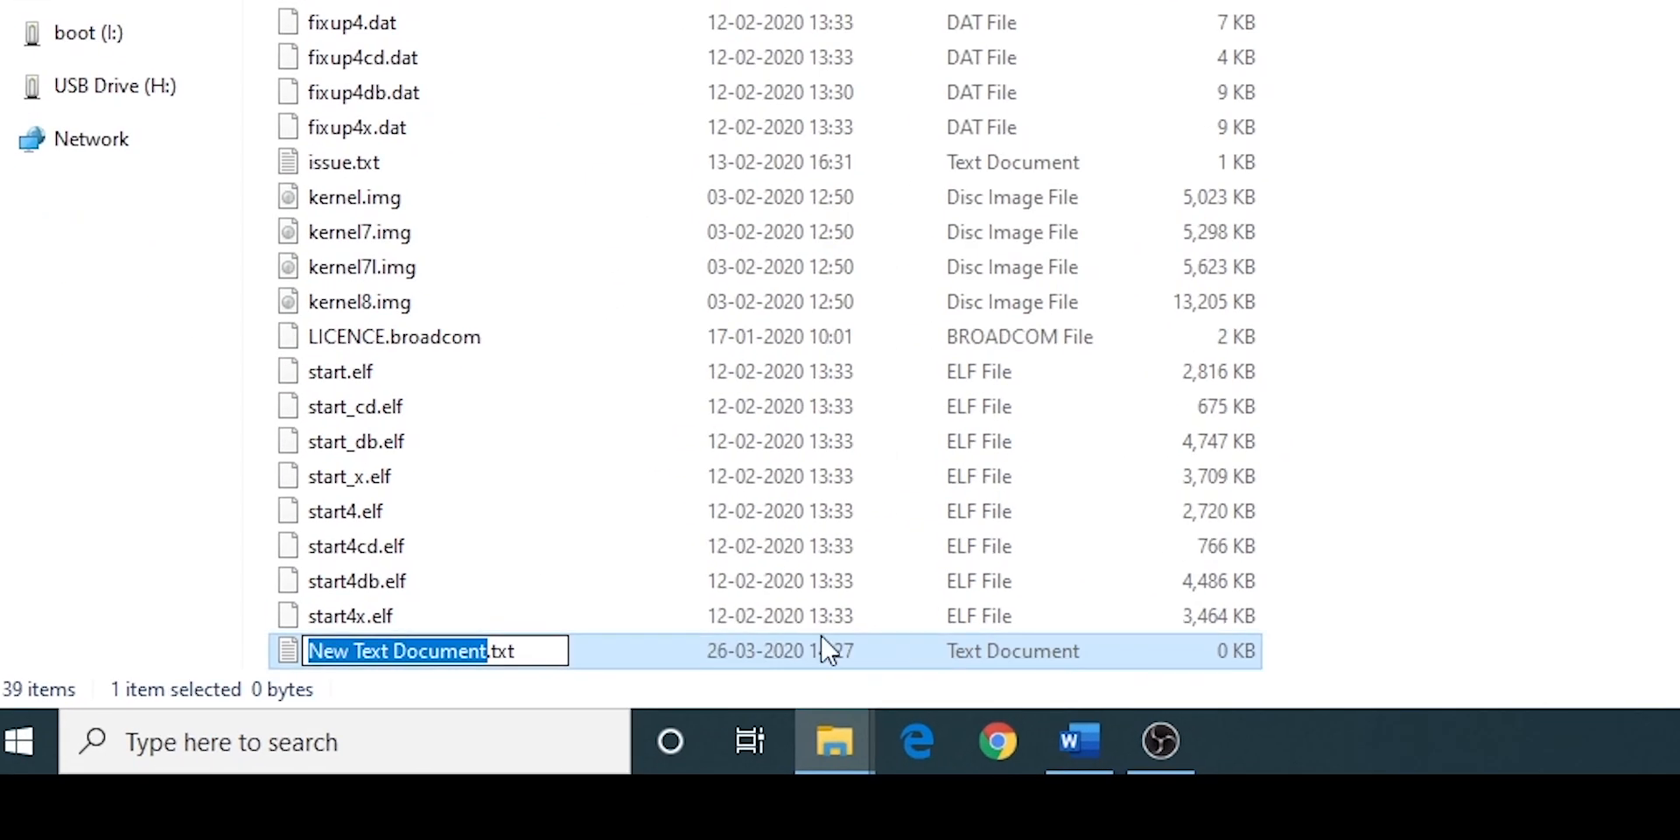
{"action": "type", "text": "ssh"}
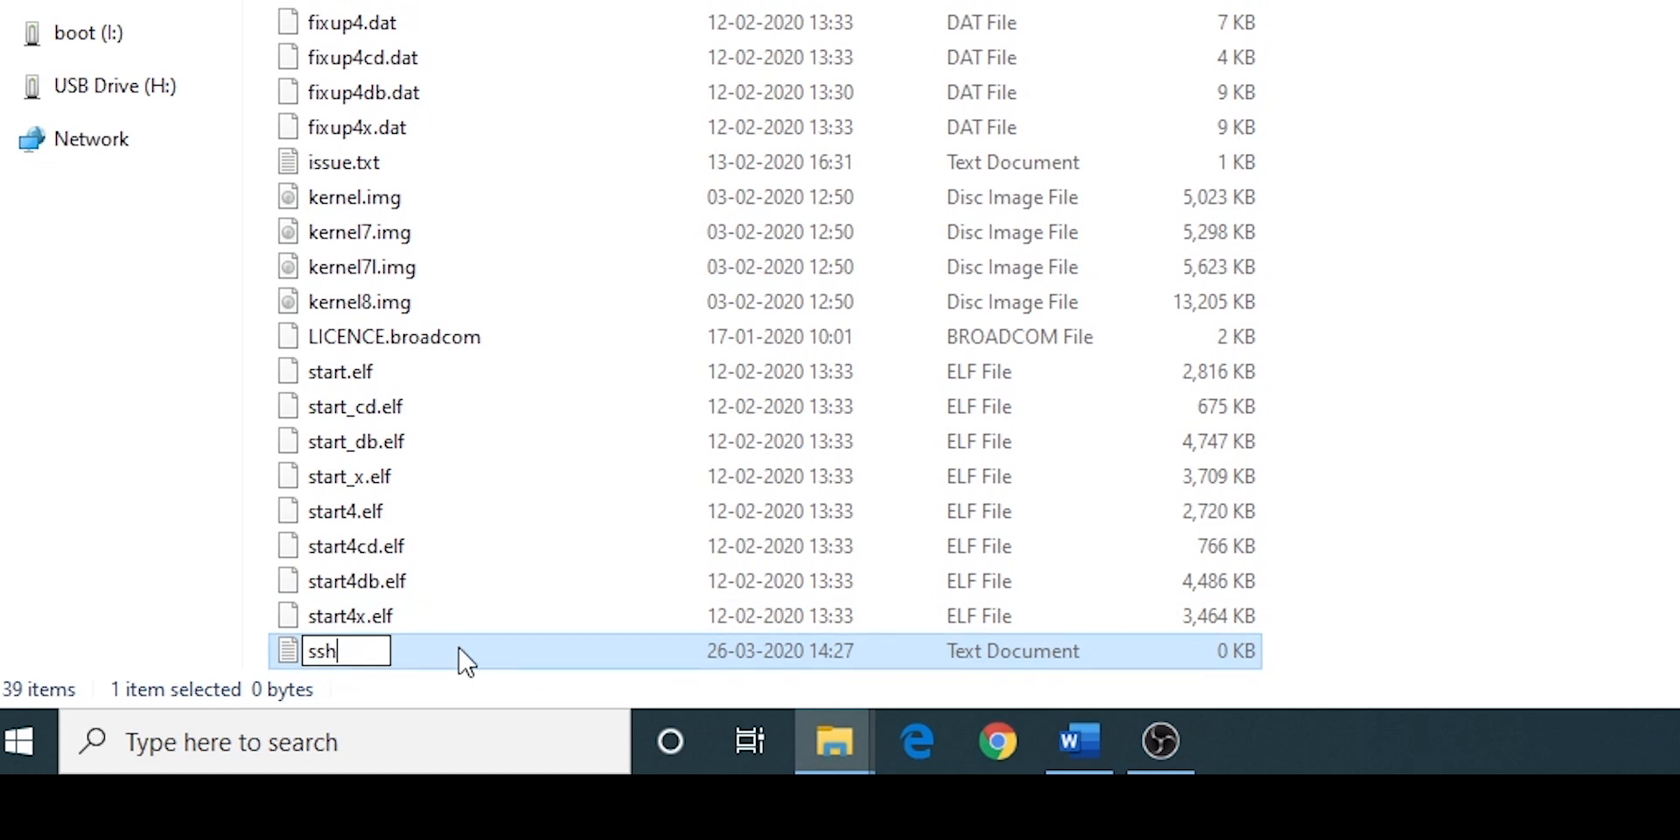
{"action": "mouse_move", "coordinate": [914, 255]}
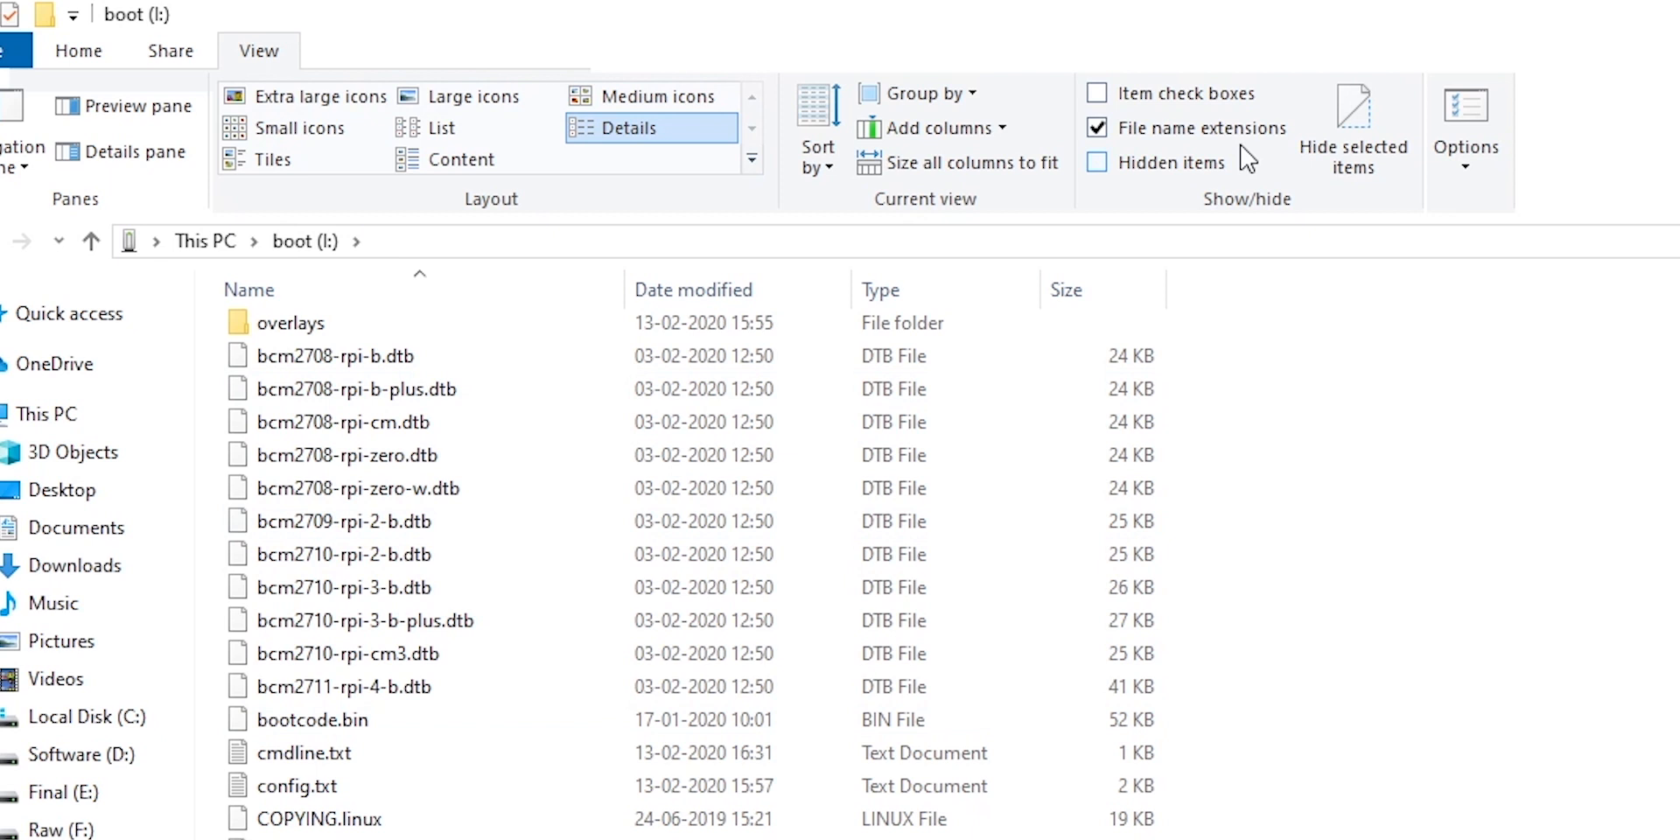
{"action": "mouse_move", "coordinate": [1186, 128]}
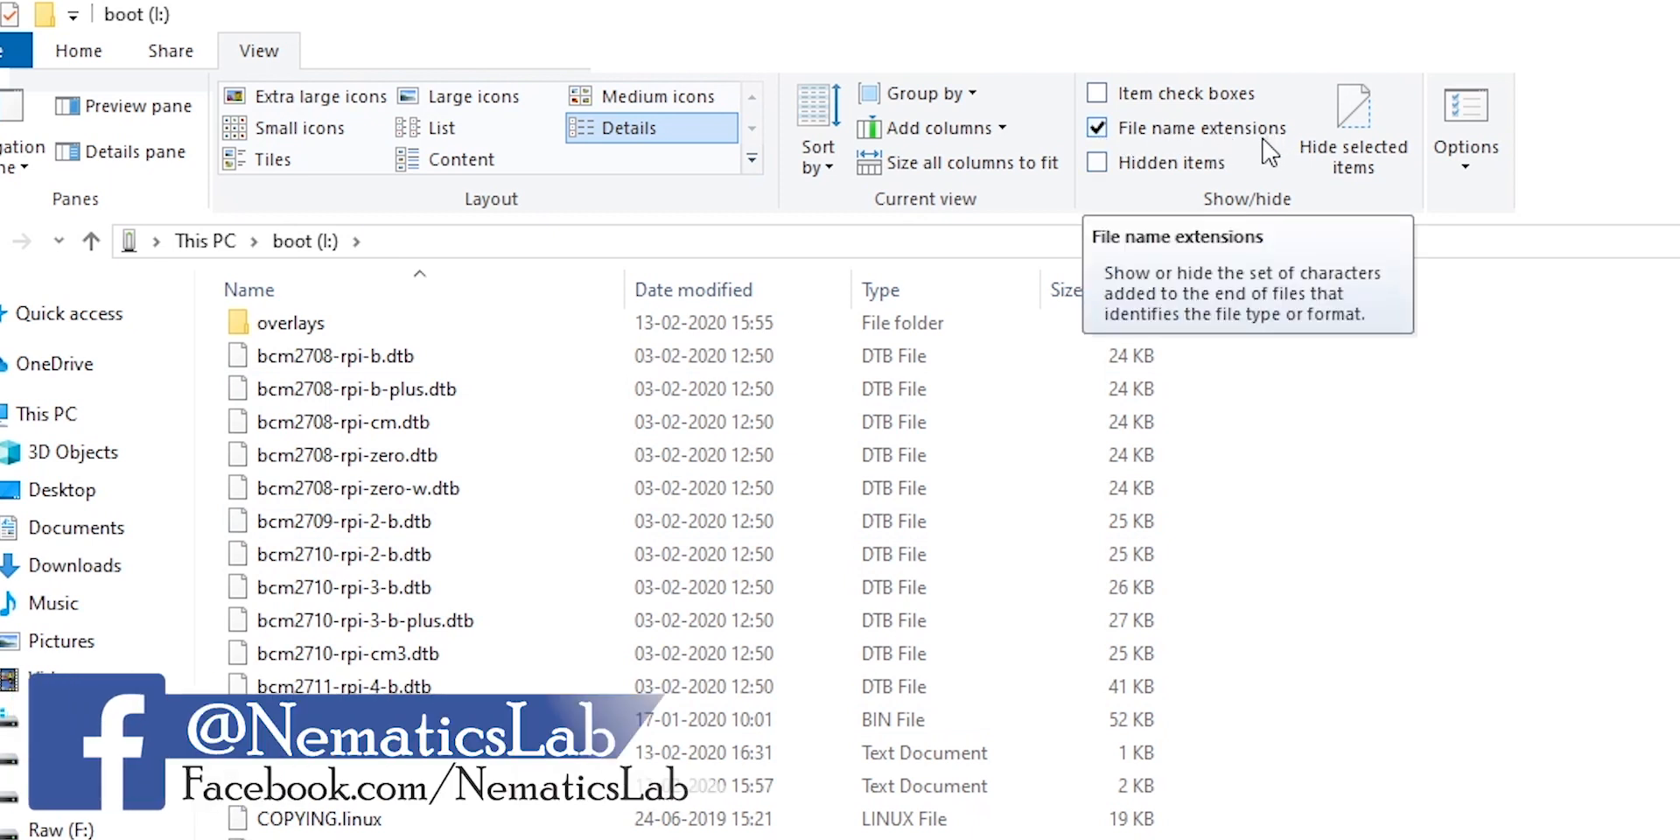
{"action": "mouse_move", "coordinate": [1242, 153]}
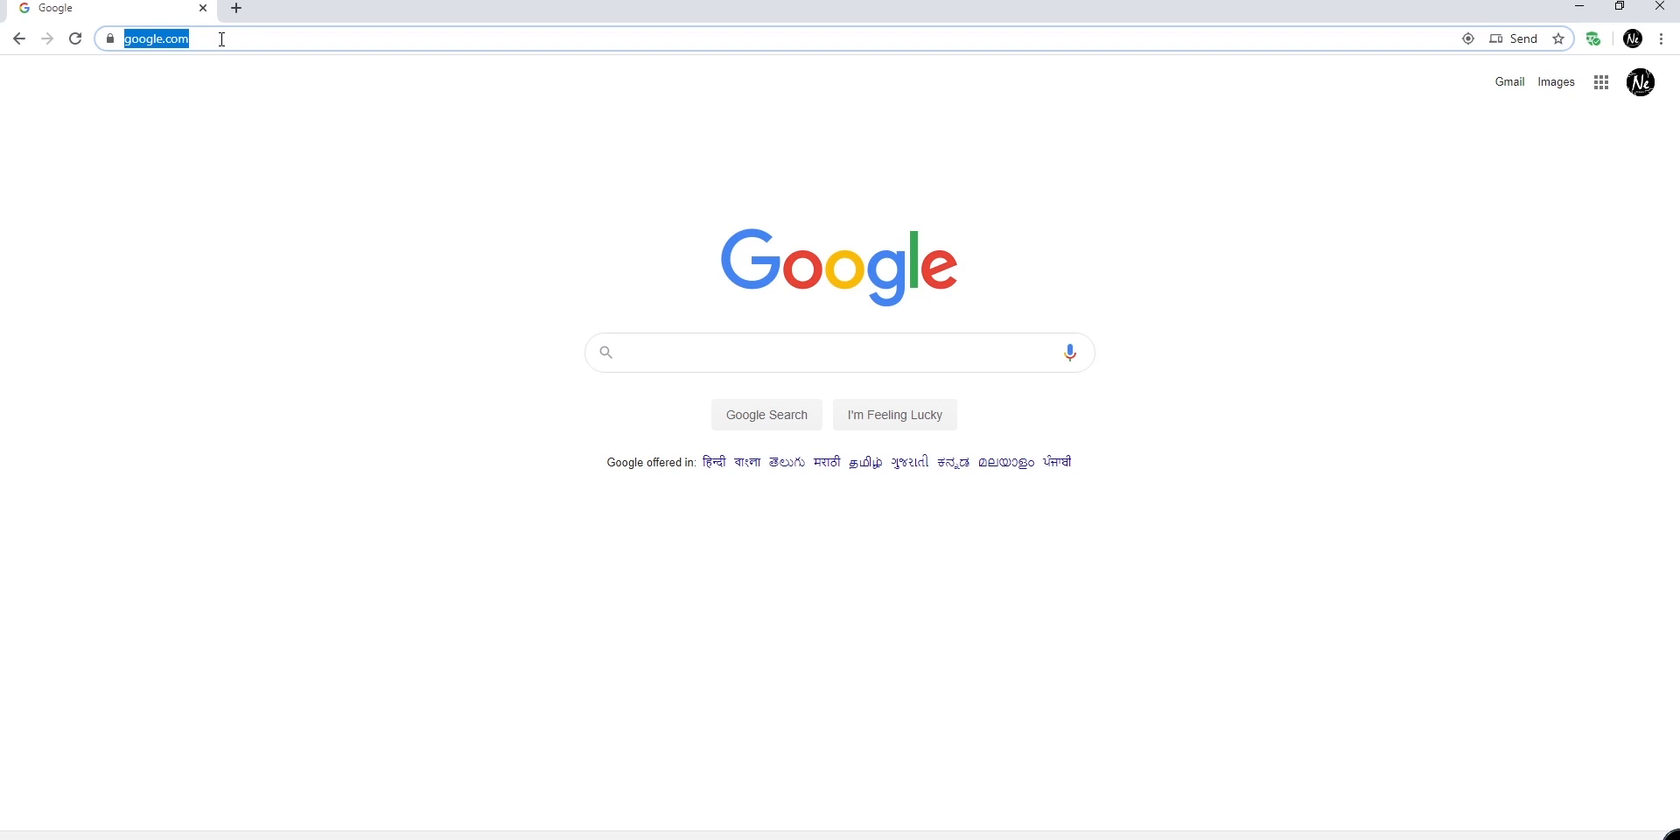
Step: Load the router admin page at 192.168.0.1 and view the DHCP Client List
{"action": "type", "text": "192.168.0.1"}
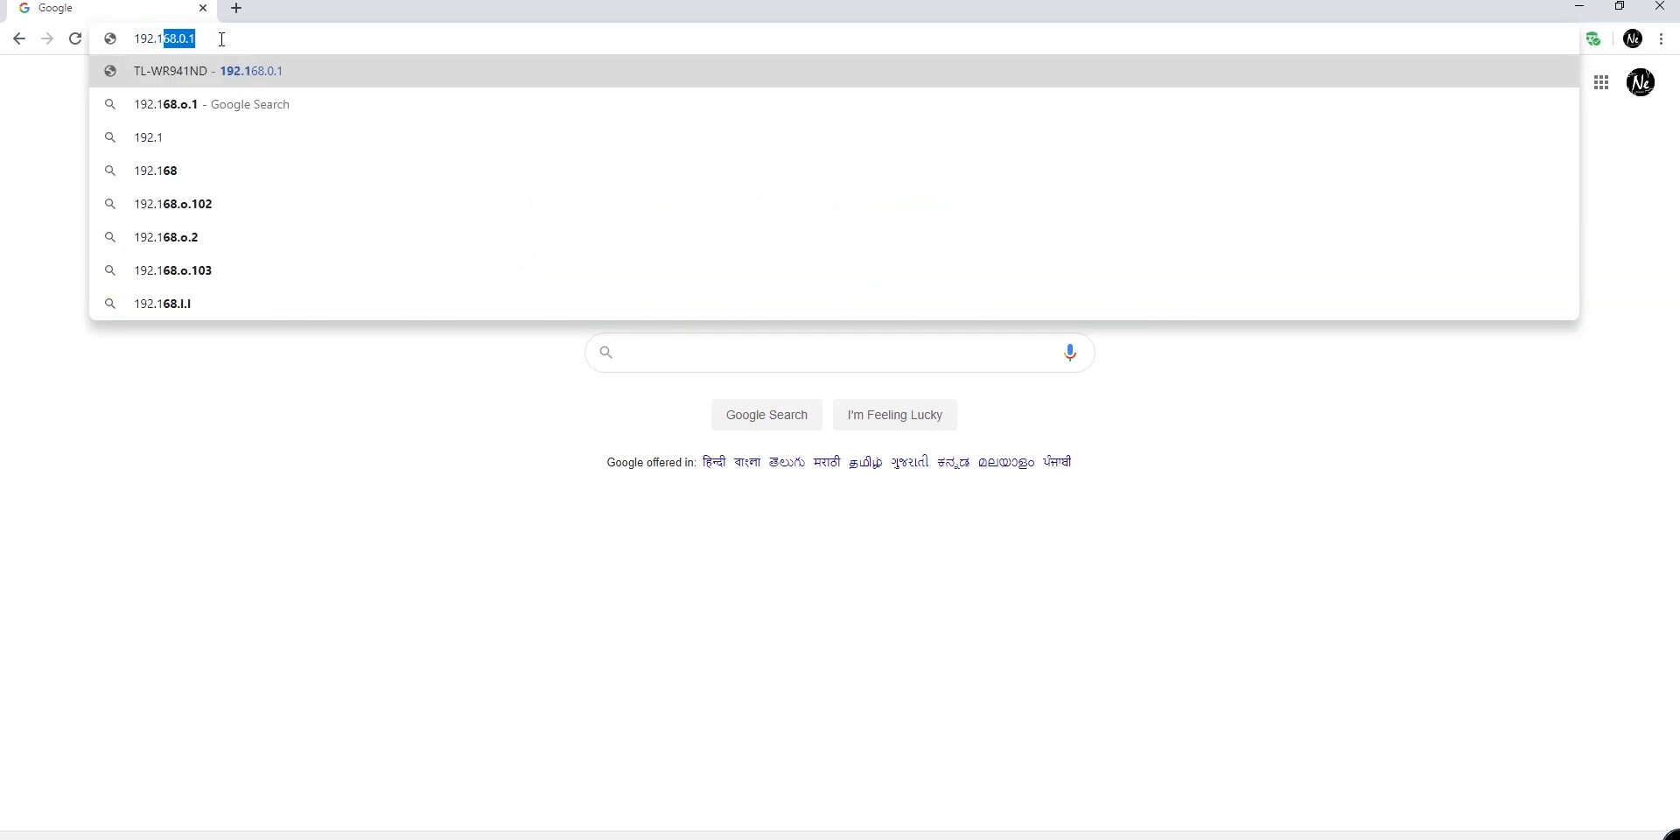
{"action": "type", "text": "192.168.0."}
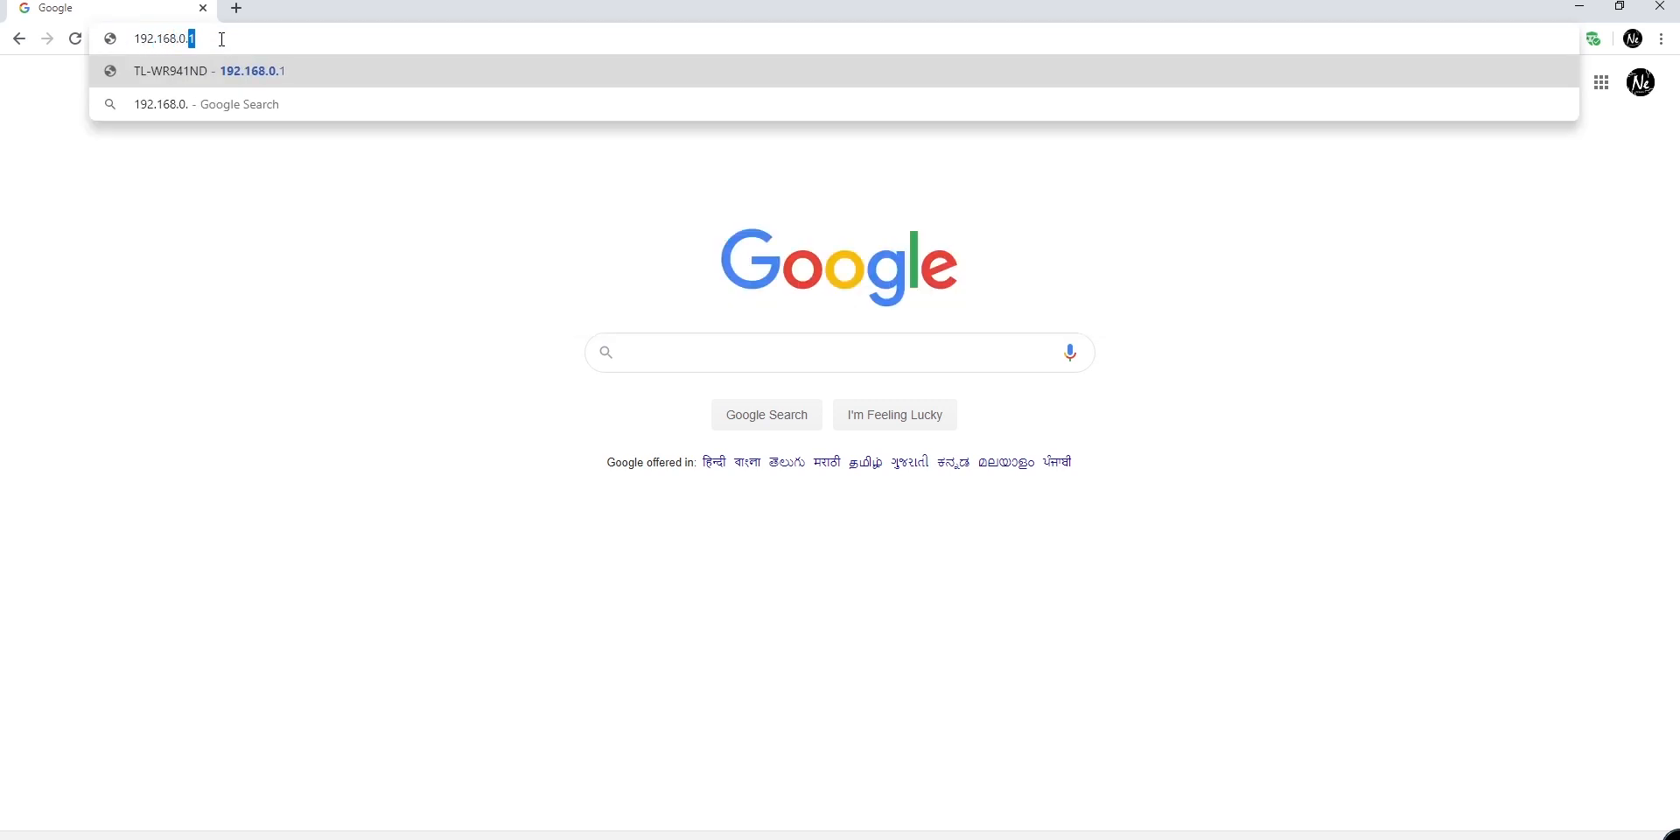
{"action": "key", "text": "Enter"}
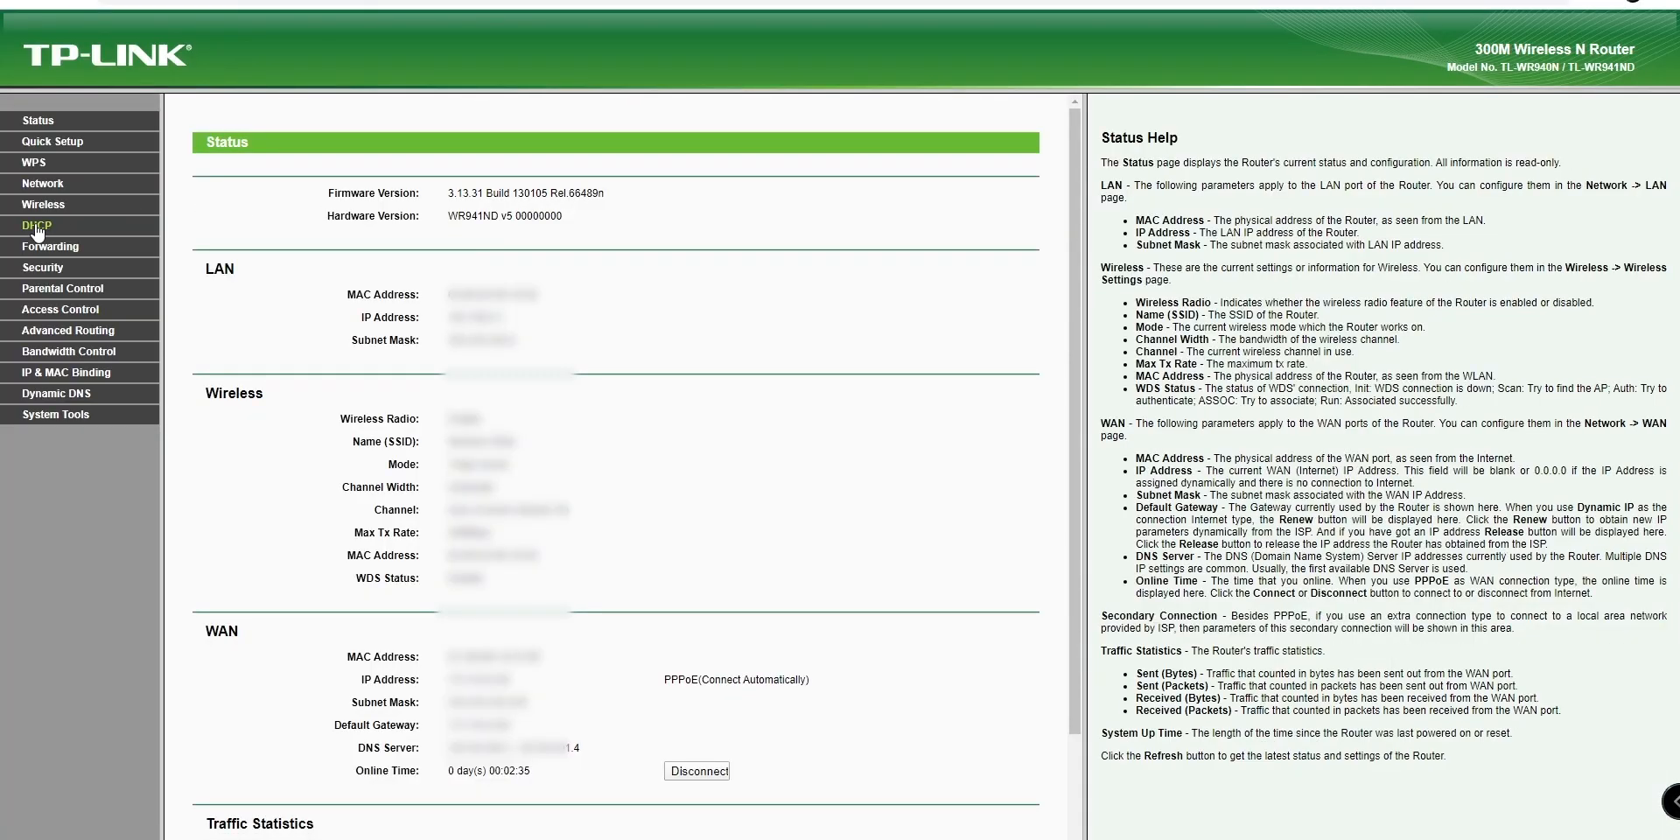
{"action": "left_click", "coordinate": [37, 226]}
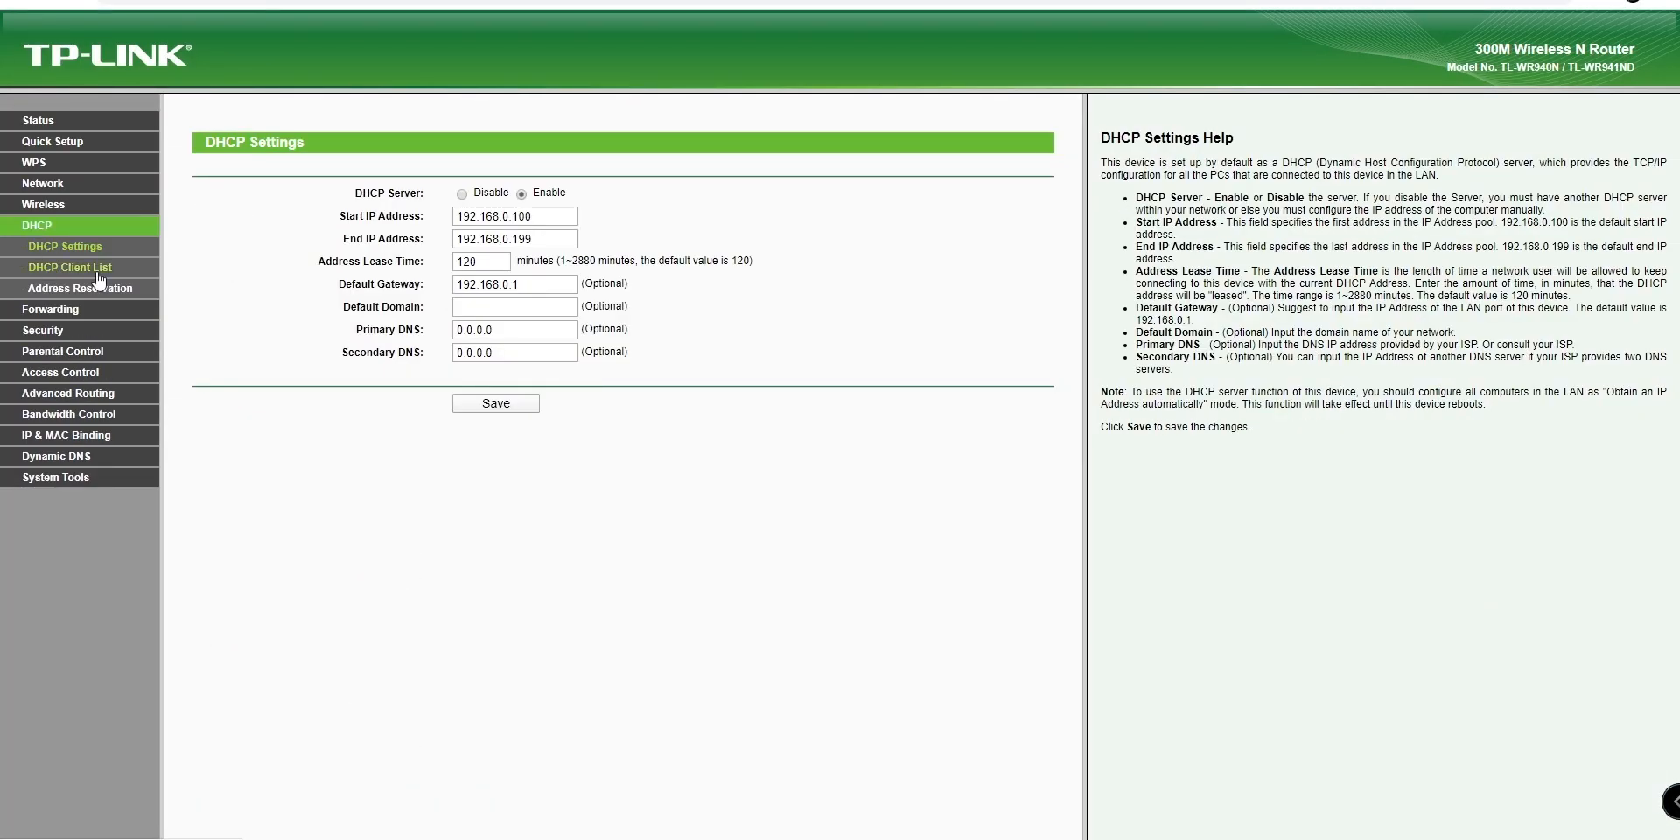
{"action": "left_click", "coordinate": [69, 266]}
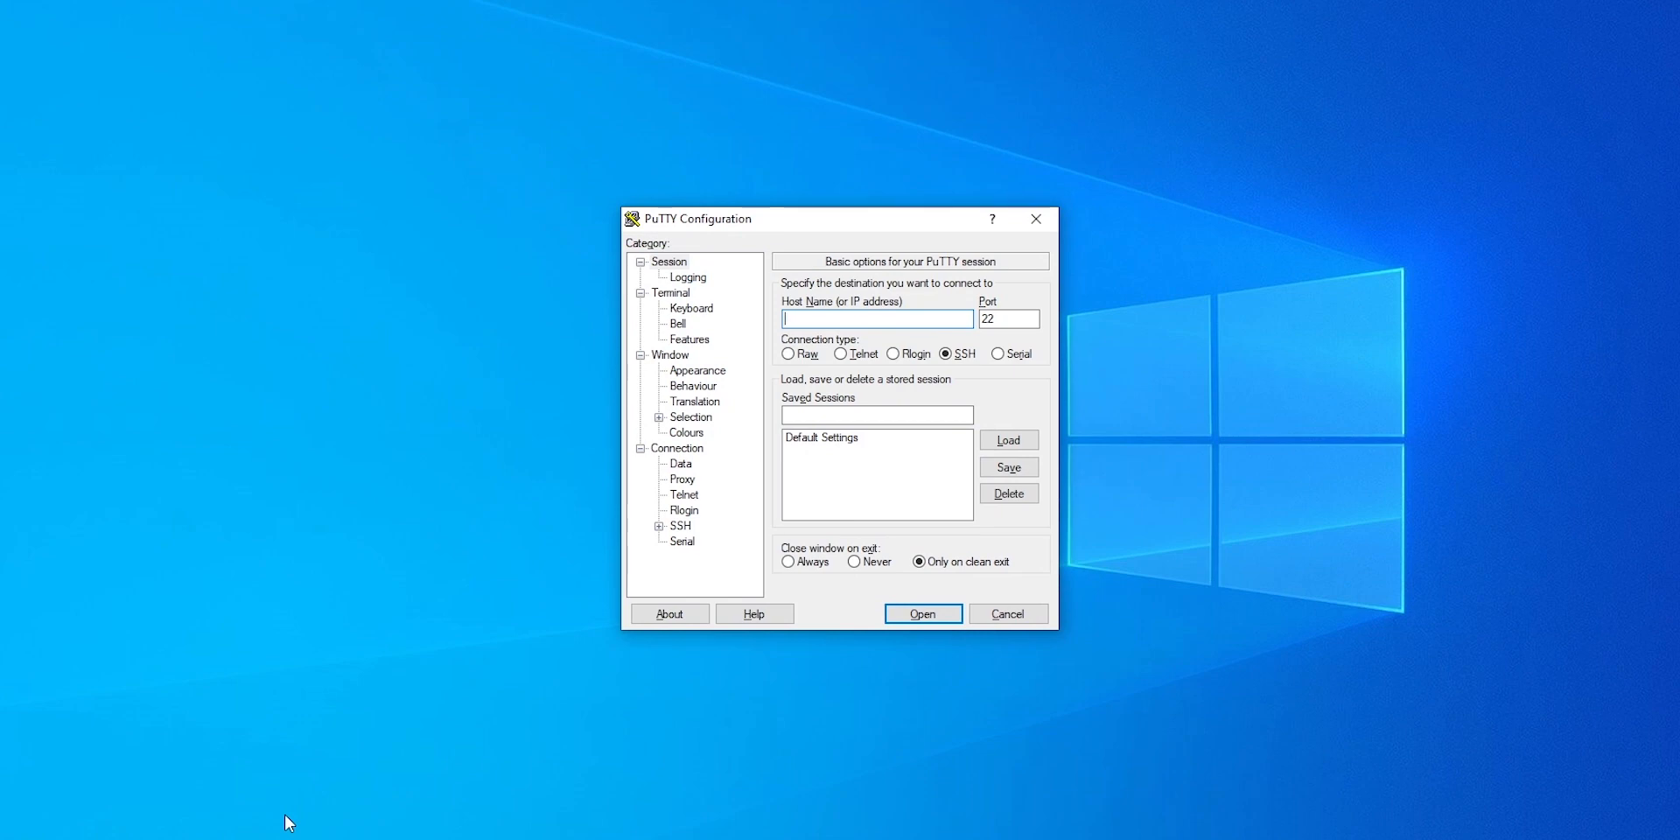
Step: Start an SSH session to 192.168.0.100 and log in as user pi
{"action": "type", "text": "192.168.0.100"}
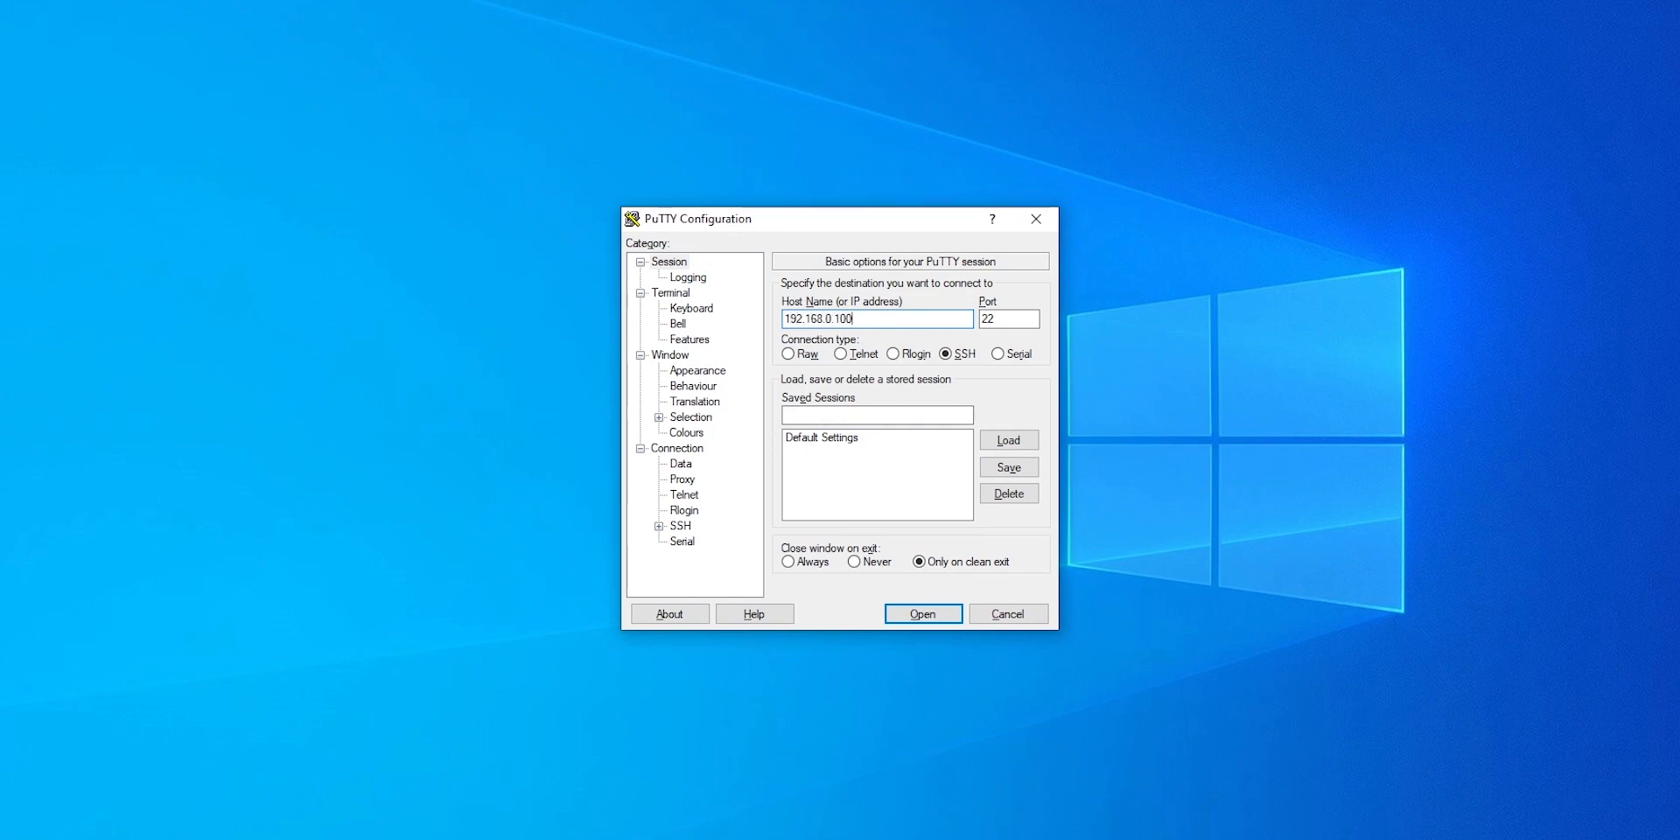
{"action": "left_click", "coordinate": [922, 613]}
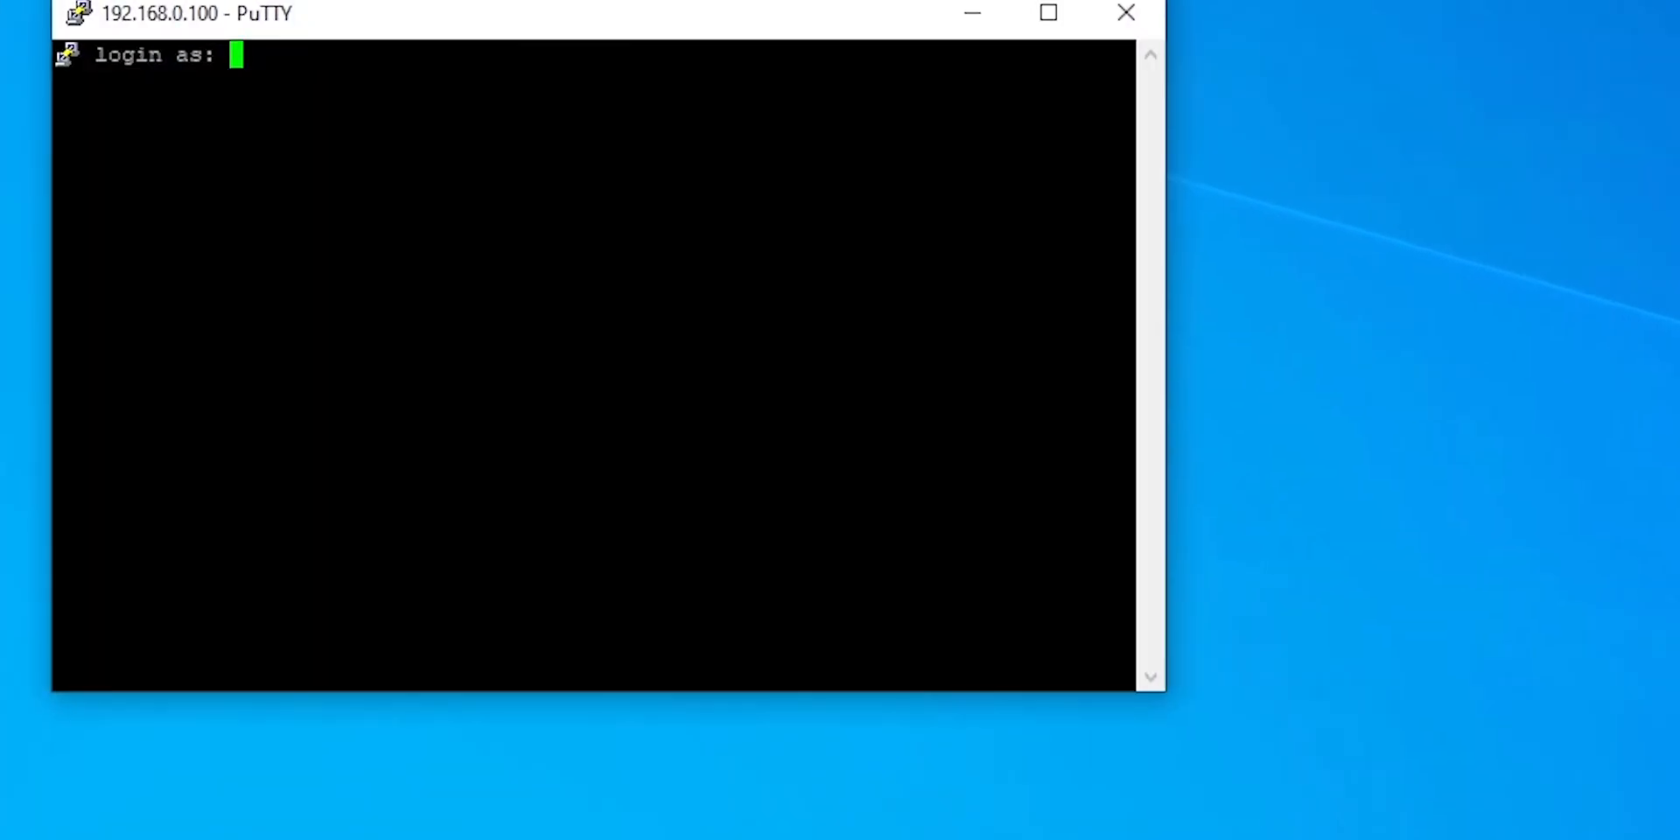
{"action": "type", "text": "pi"}
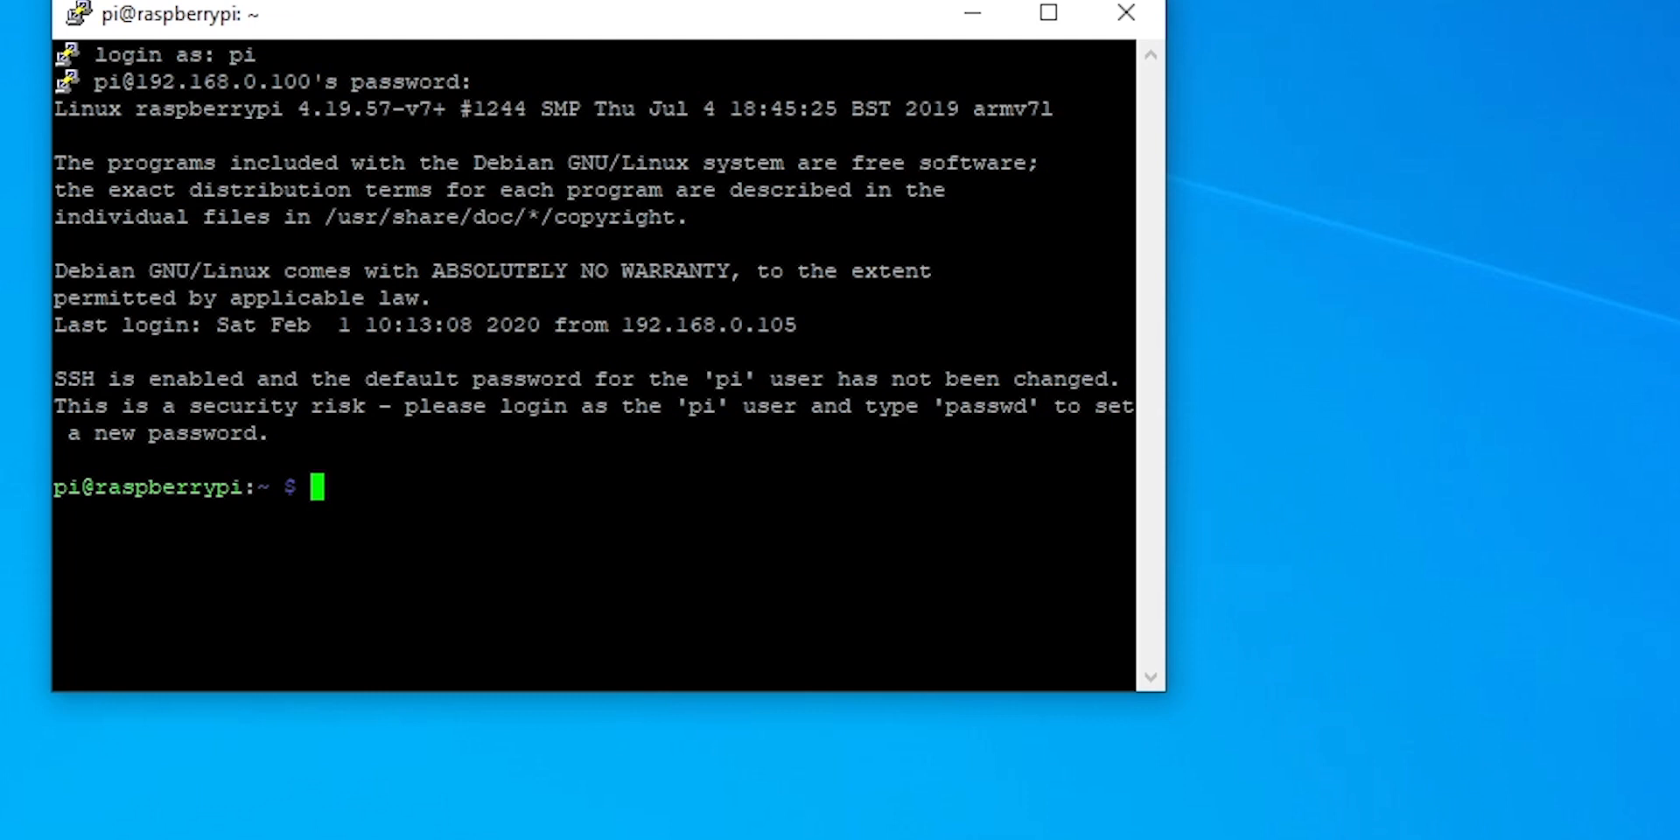
{"action": "type", "text": "sudo raspi-"}
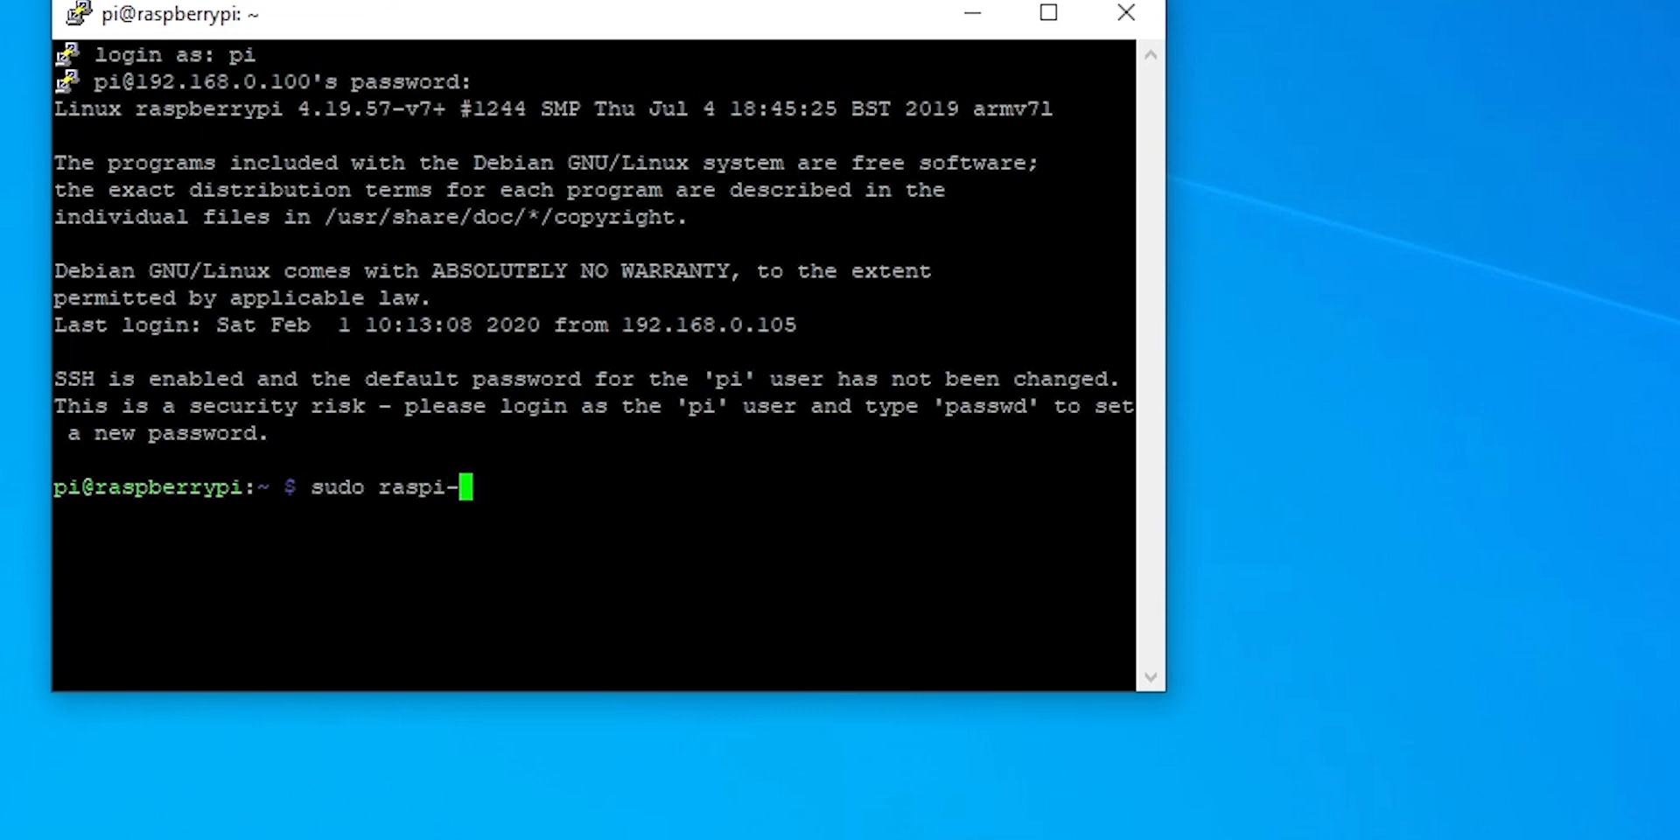
Step: Run sudo raspi-config and enable the VNC Server under Interfacing Options
{"action": "key", "text": "Enter"}
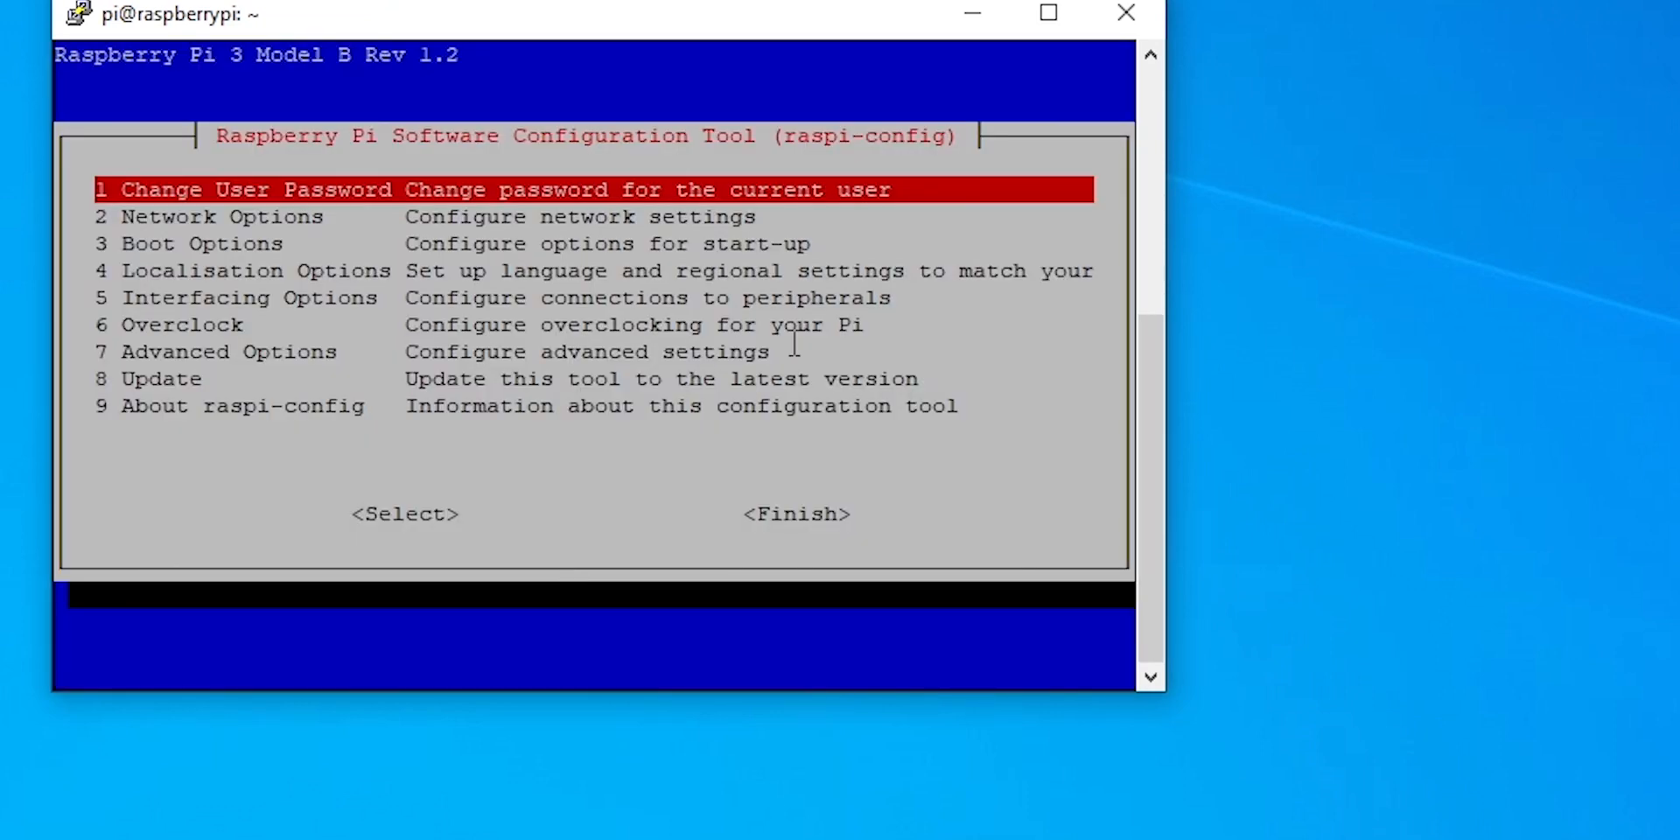
{"action": "key", "text": "Down"}
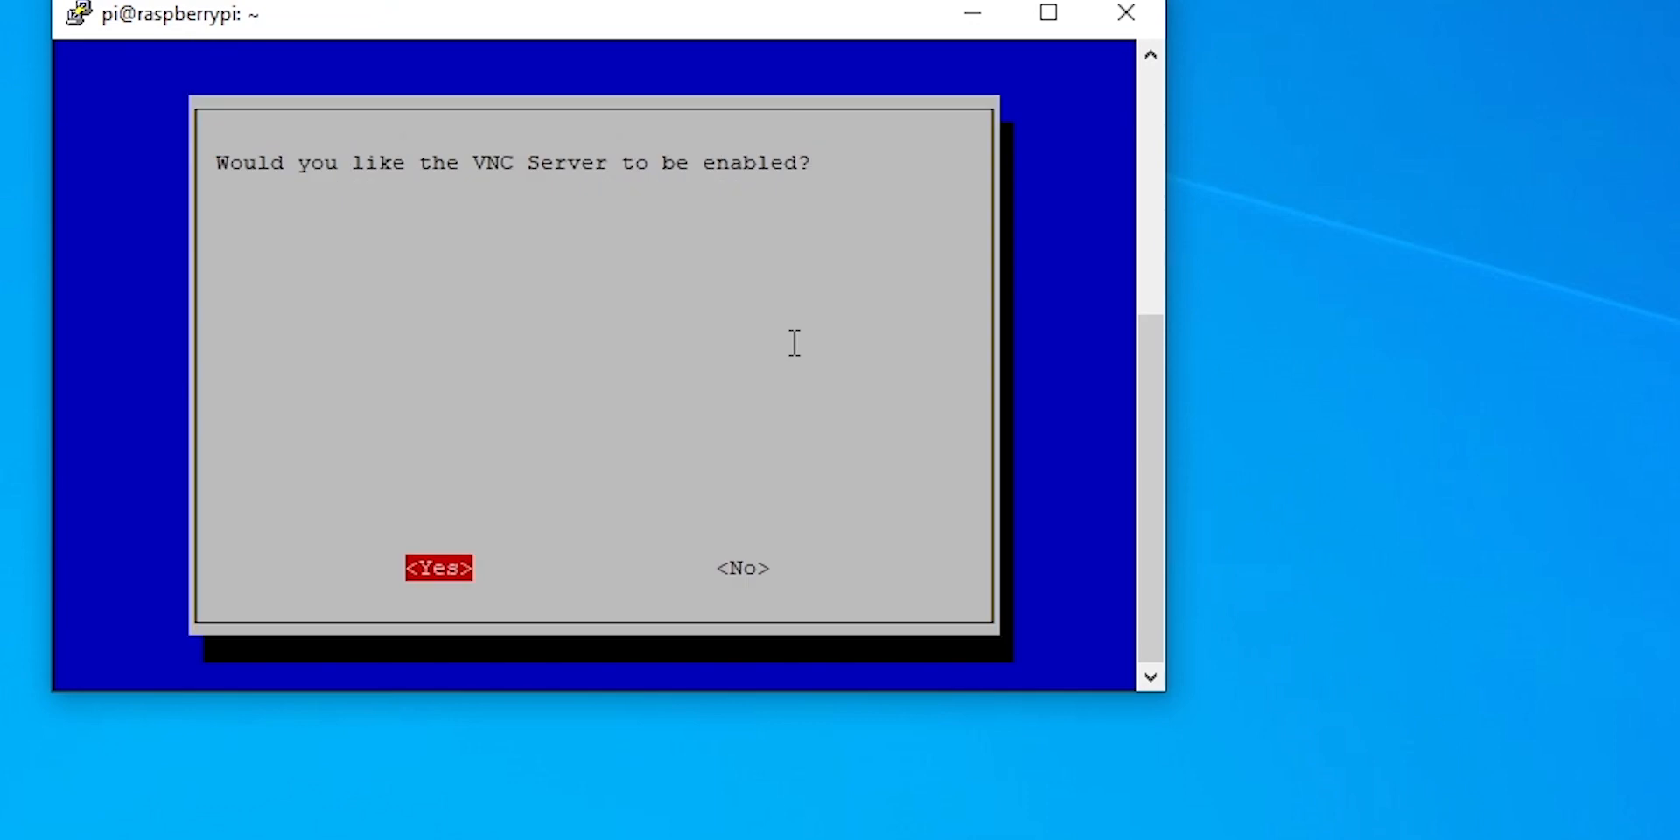
{"action": "left_click", "coordinate": [437, 567]}
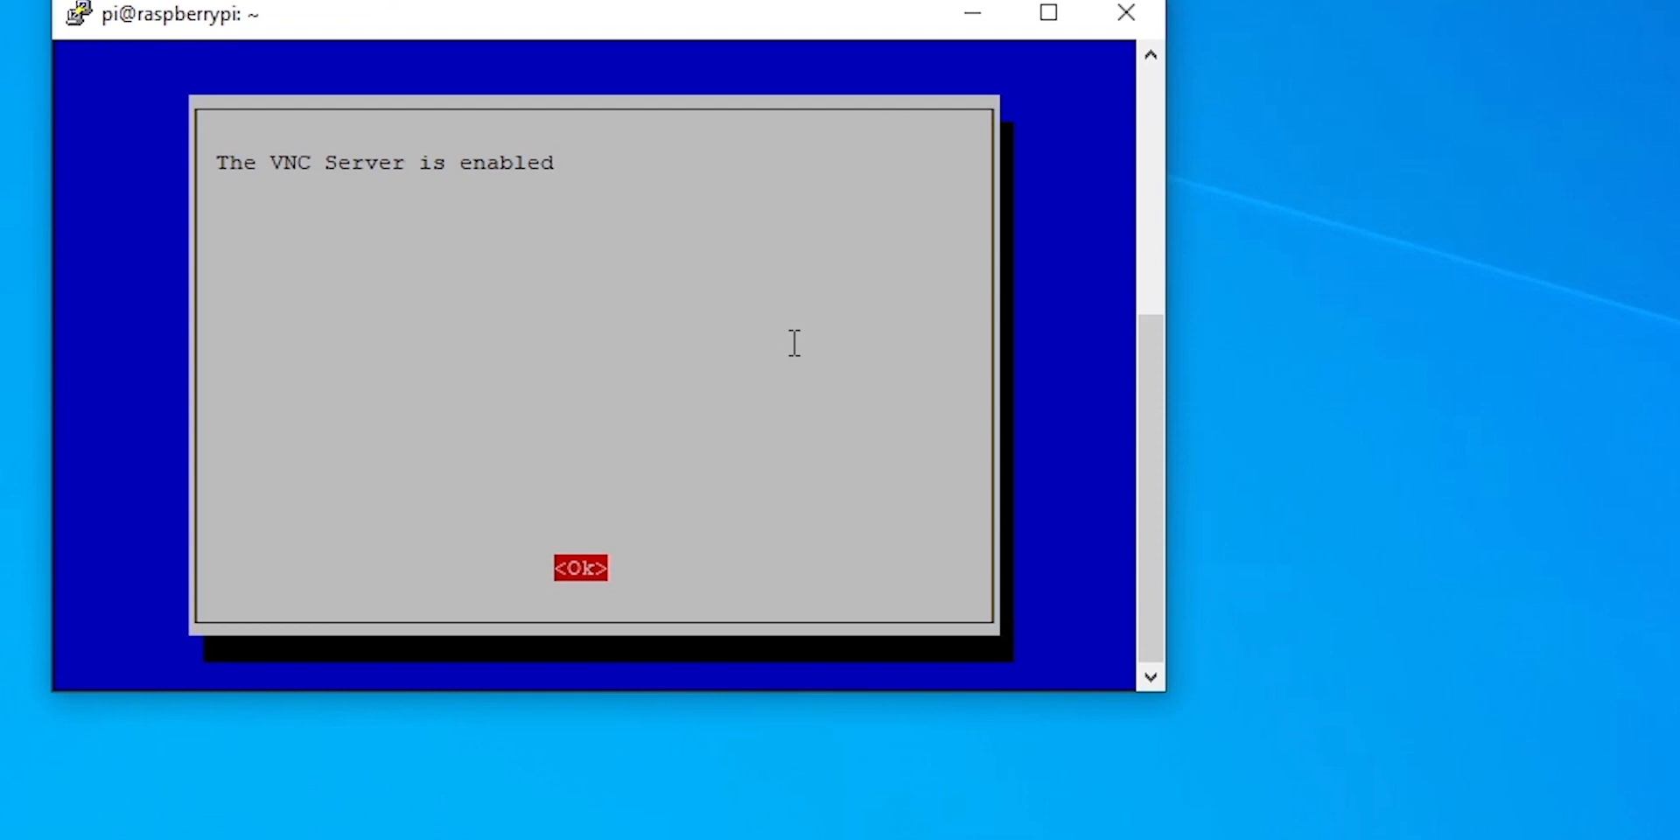
{"action": "left_click", "coordinate": [579, 567]}
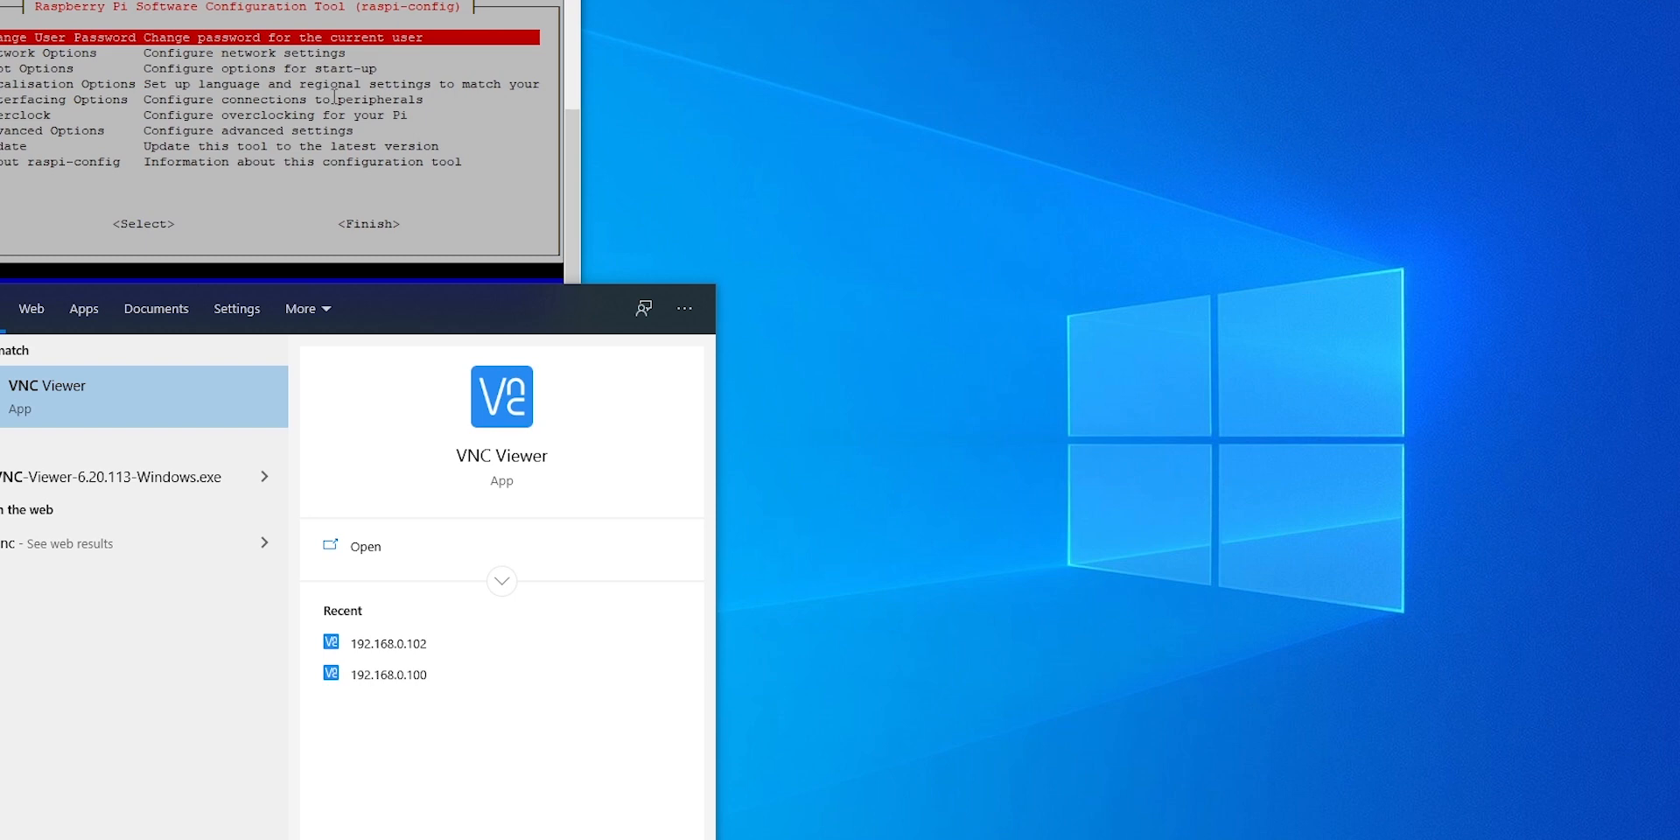
Step: Launch VNC Viewer from Windows search to show its empty address book
{"action": "left_click", "coordinate": [364, 546]}
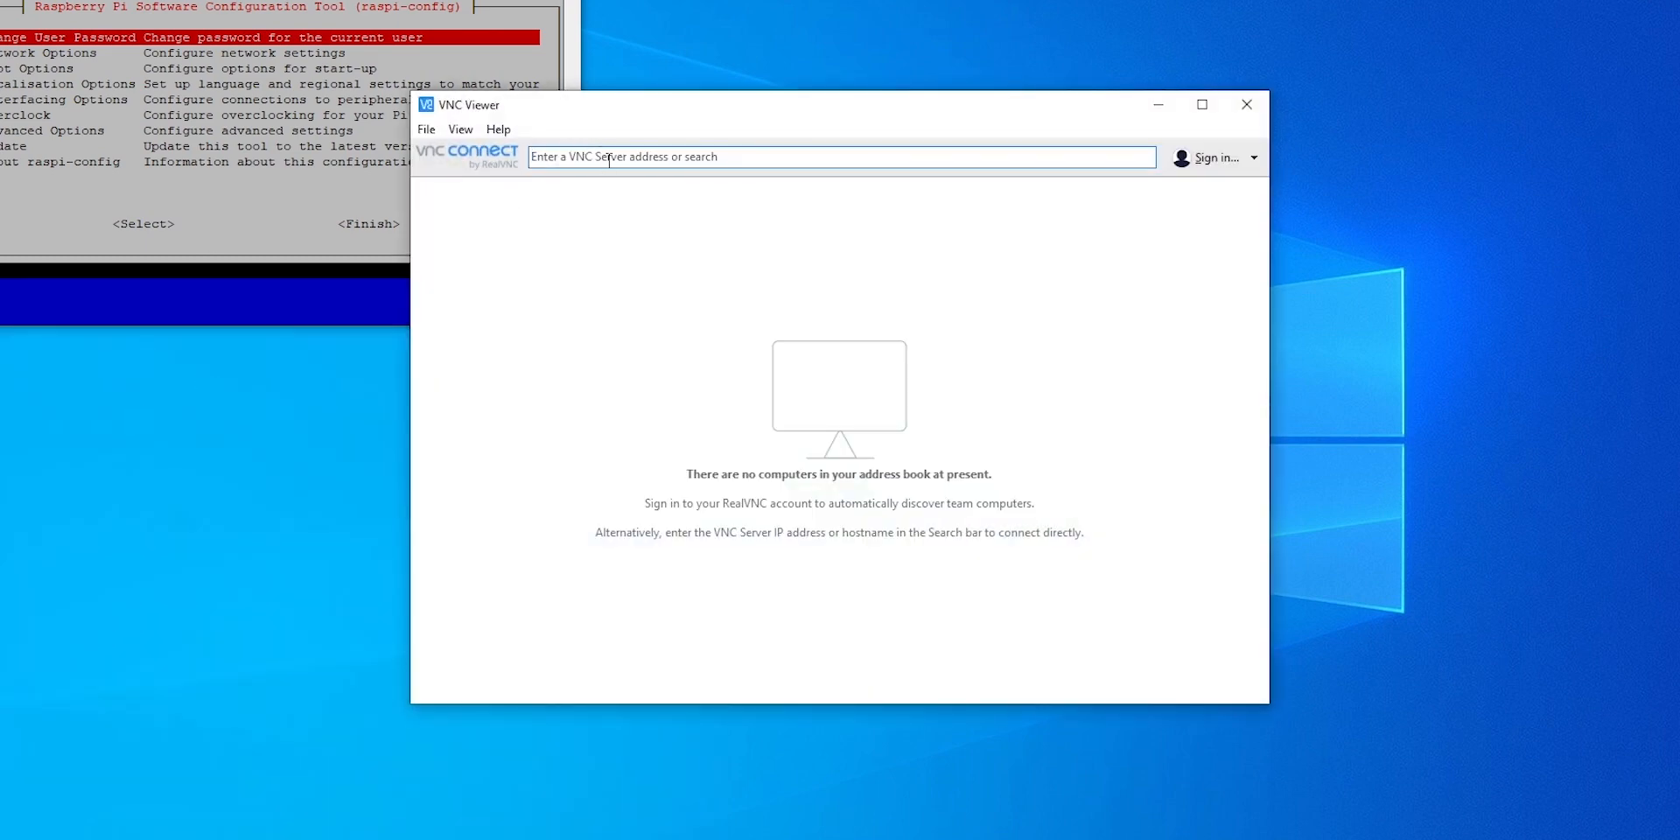